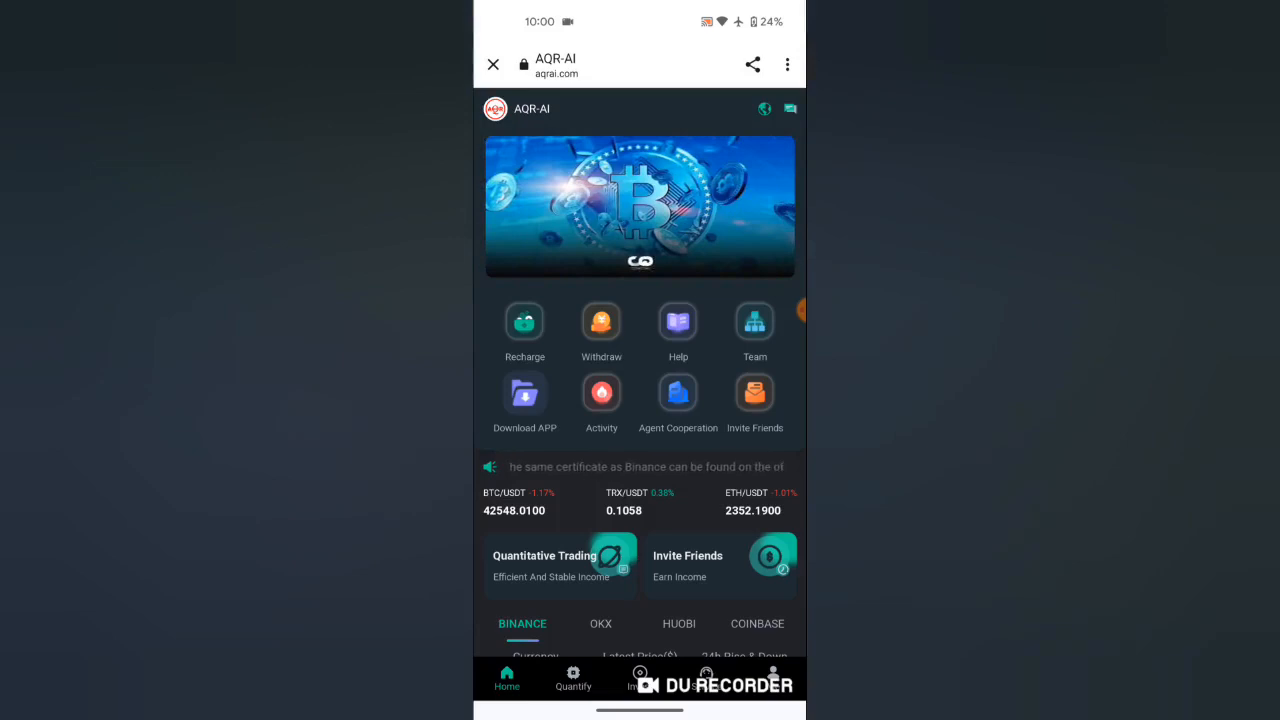
Open Quantitative Trading and browse down through the lower AI trading levels.
{"action": "left_click", "coordinate": [572, 678]}
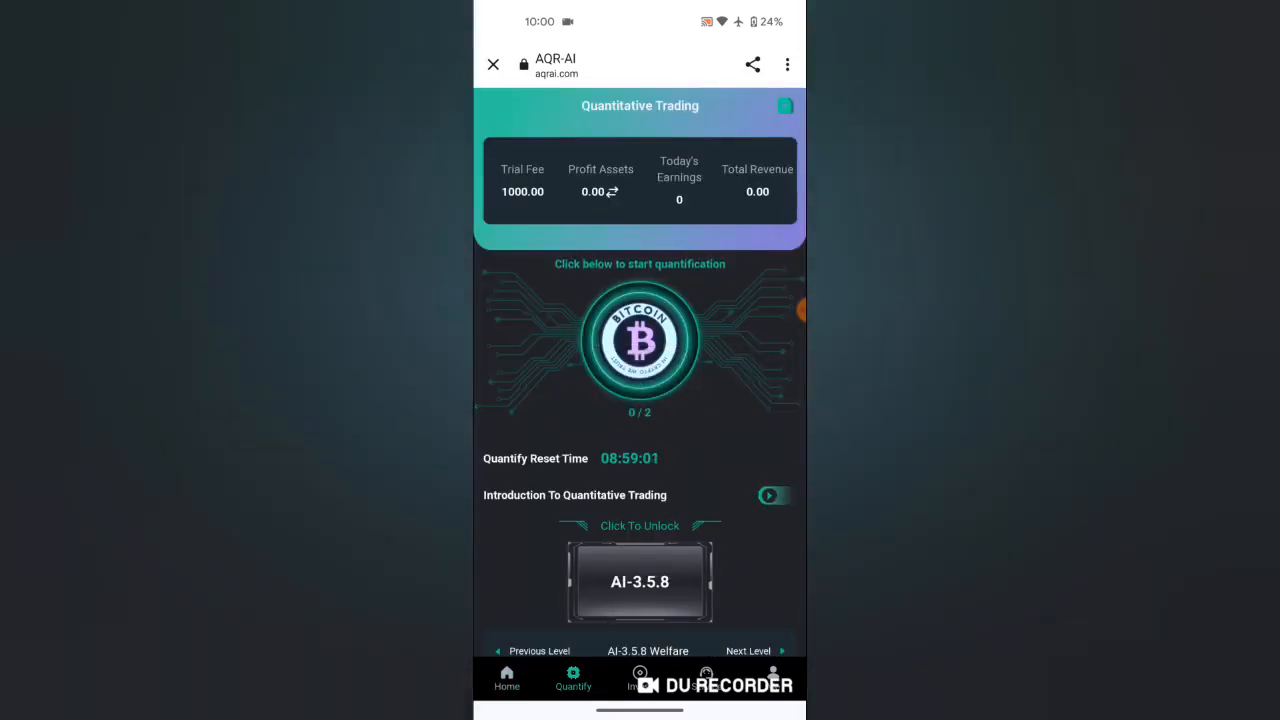
{"action": "scroll", "scroll_direction": "down", "scroll_amount": 3}
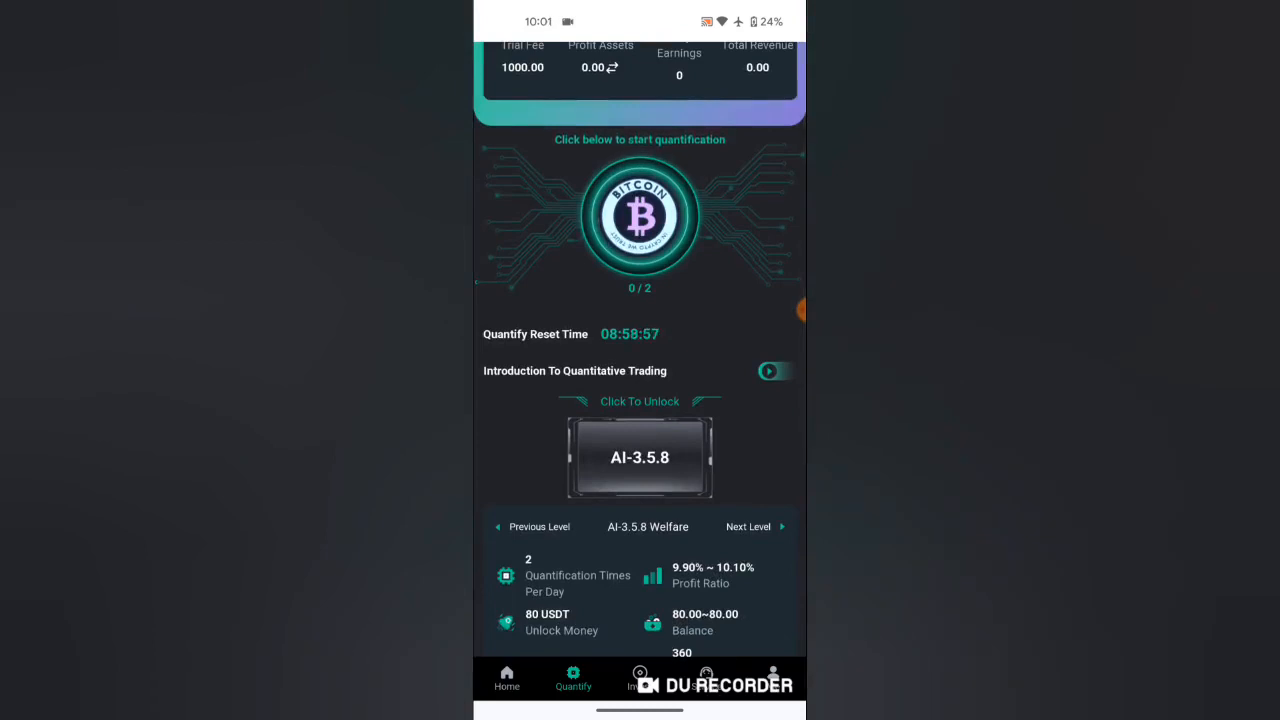
{"action": "left_click", "coordinate": [532, 528]}
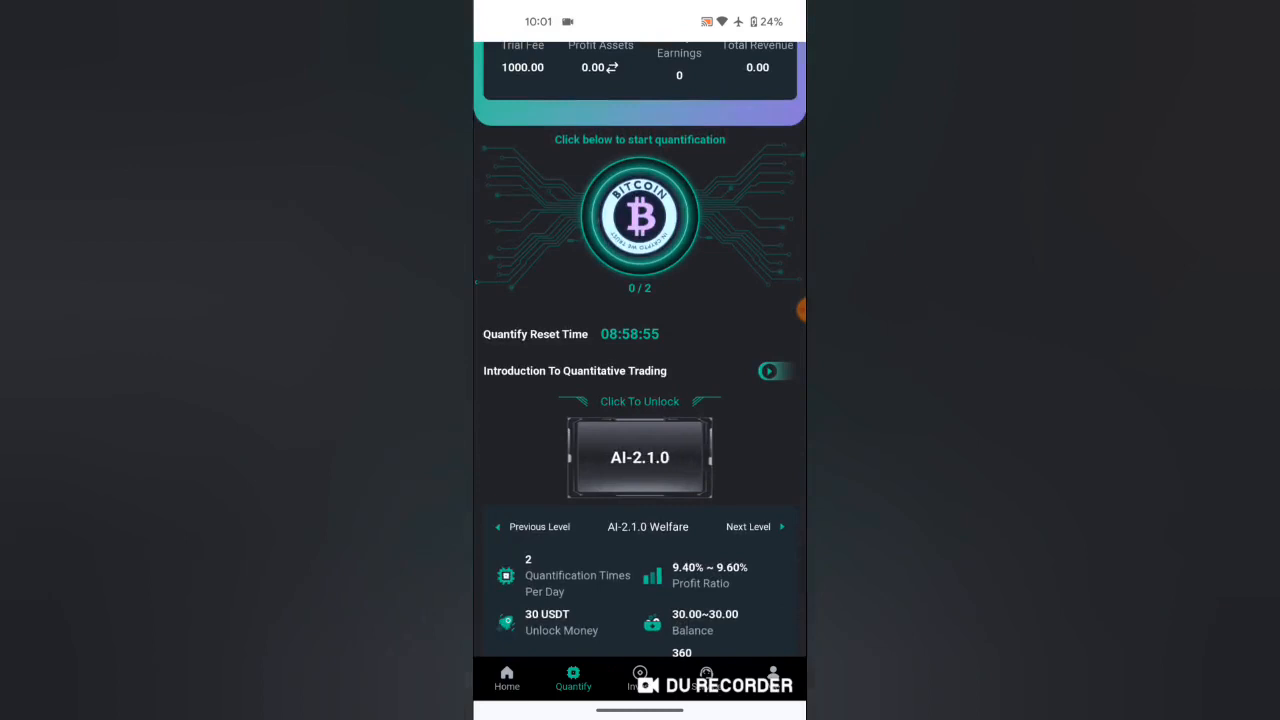
{"action": "left_click", "coordinate": [532, 528]}
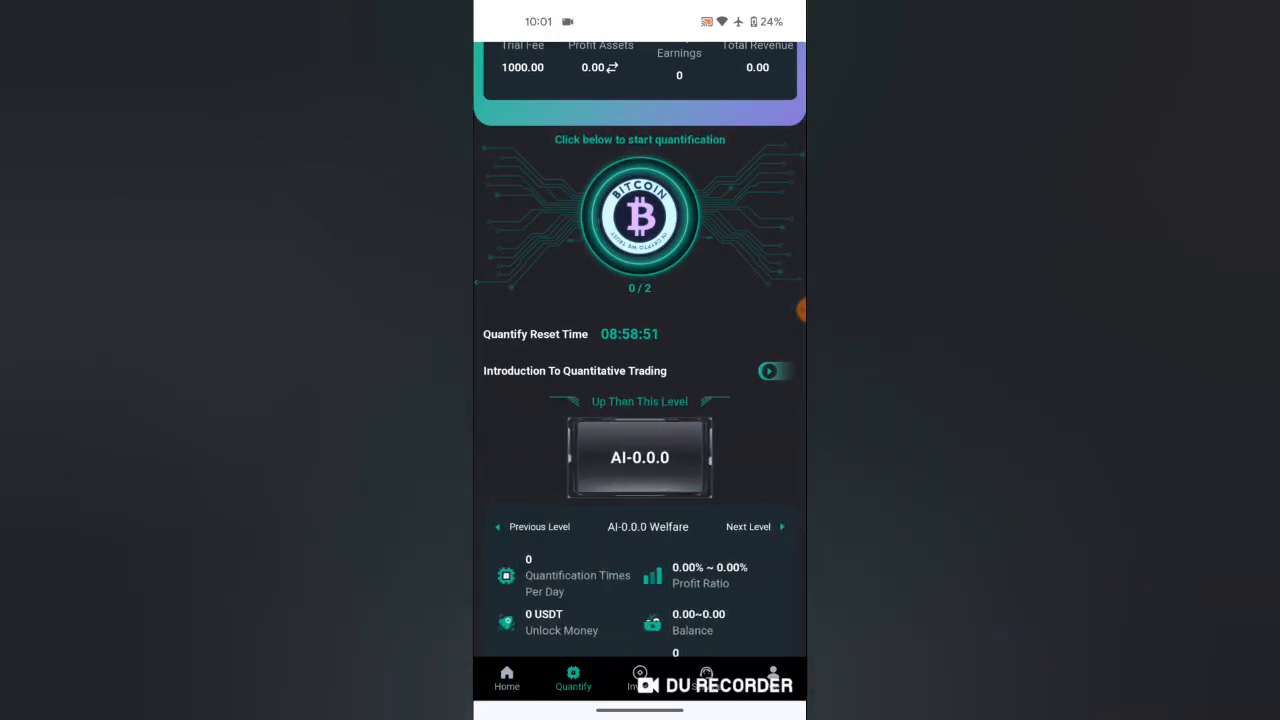
Browse up through AI-2.1.0 and AI-3.5.8, then return to the current level AI-1.0.1.
{"action": "left_click", "coordinate": [754, 526]}
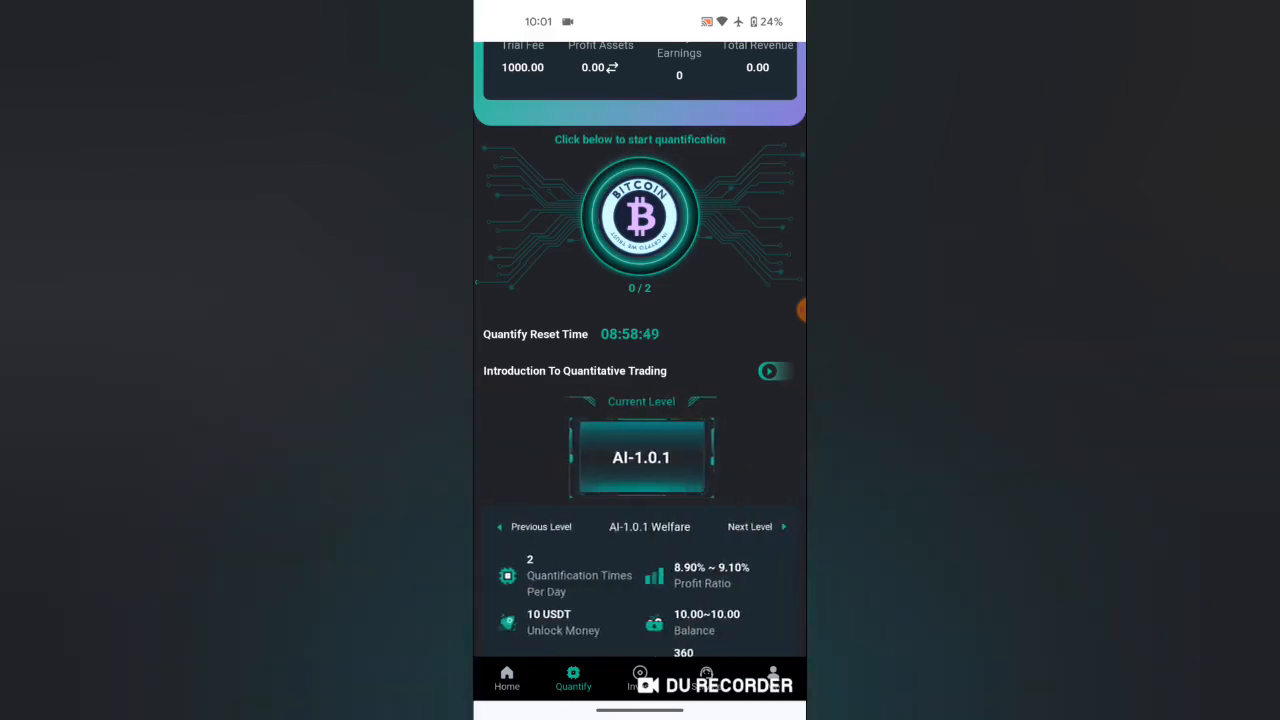
{"action": "left_click", "coordinate": [748, 526]}
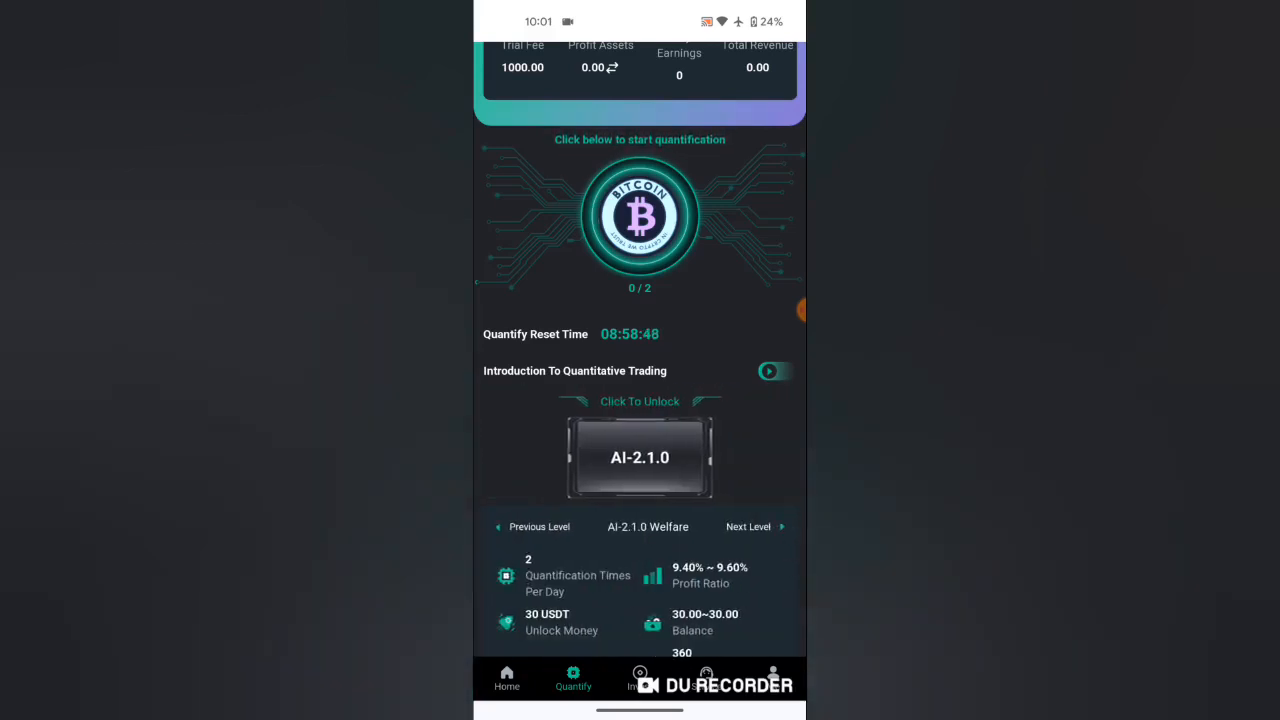
{"action": "left_click", "coordinate": [748, 528]}
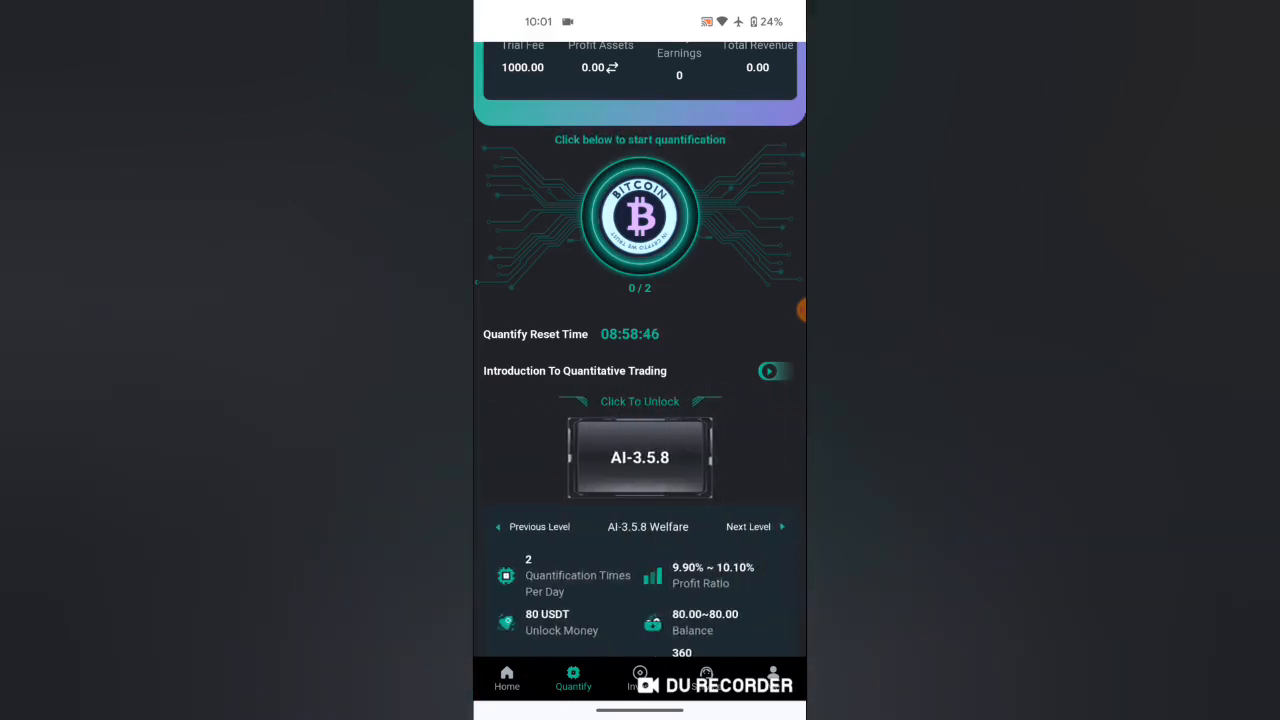
{"action": "left_click", "coordinate": [534, 526]}
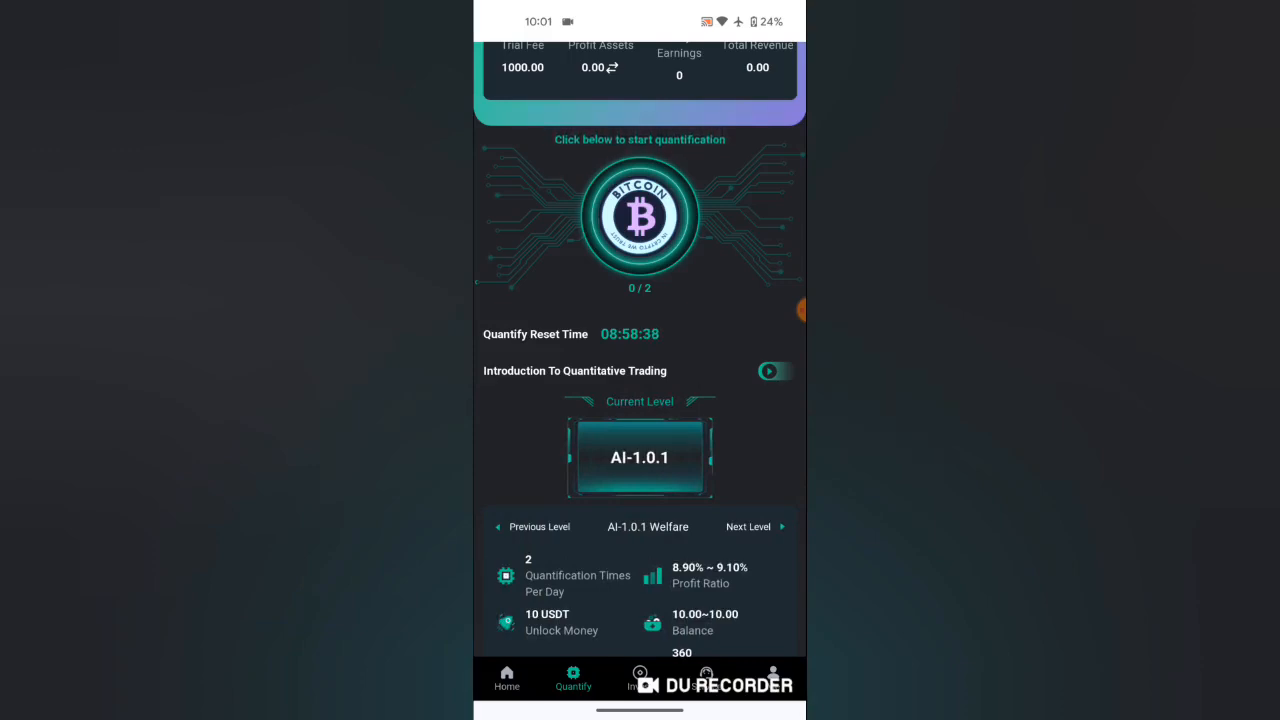
{"action": "left_click", "coordinate": [508, 678]}
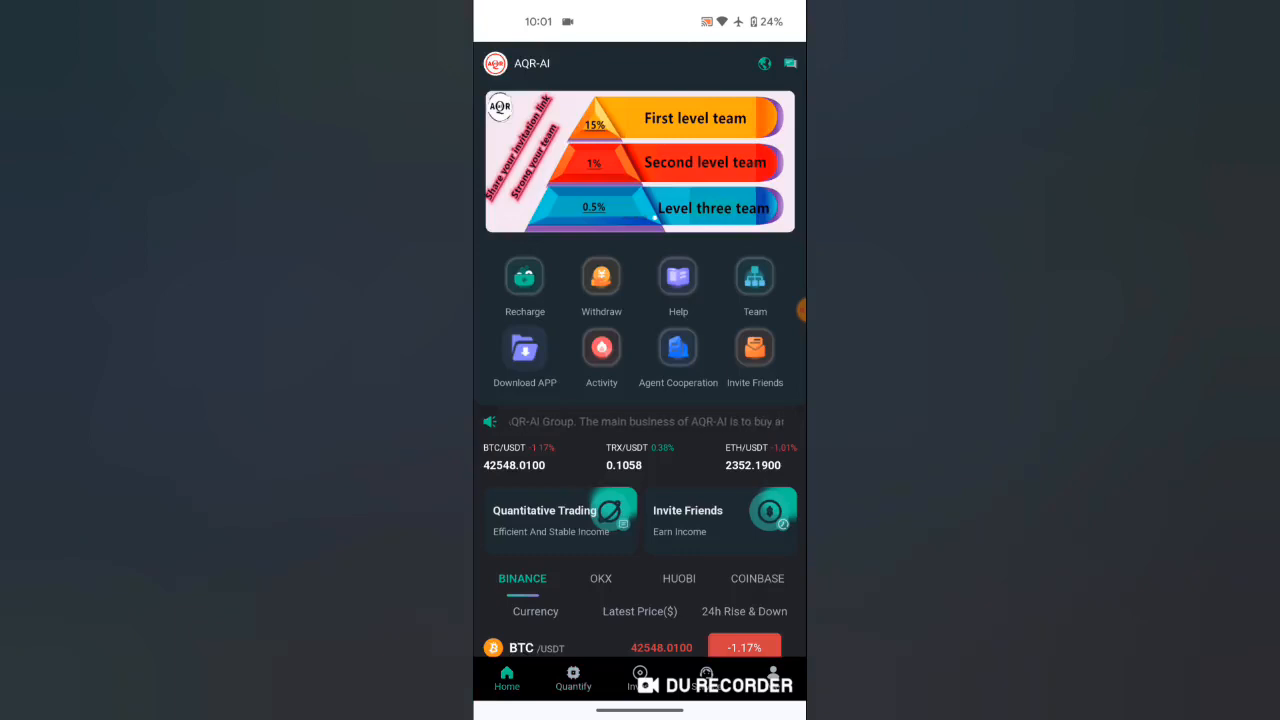
{"action": "left_click", "coordinate": [524, 276]}
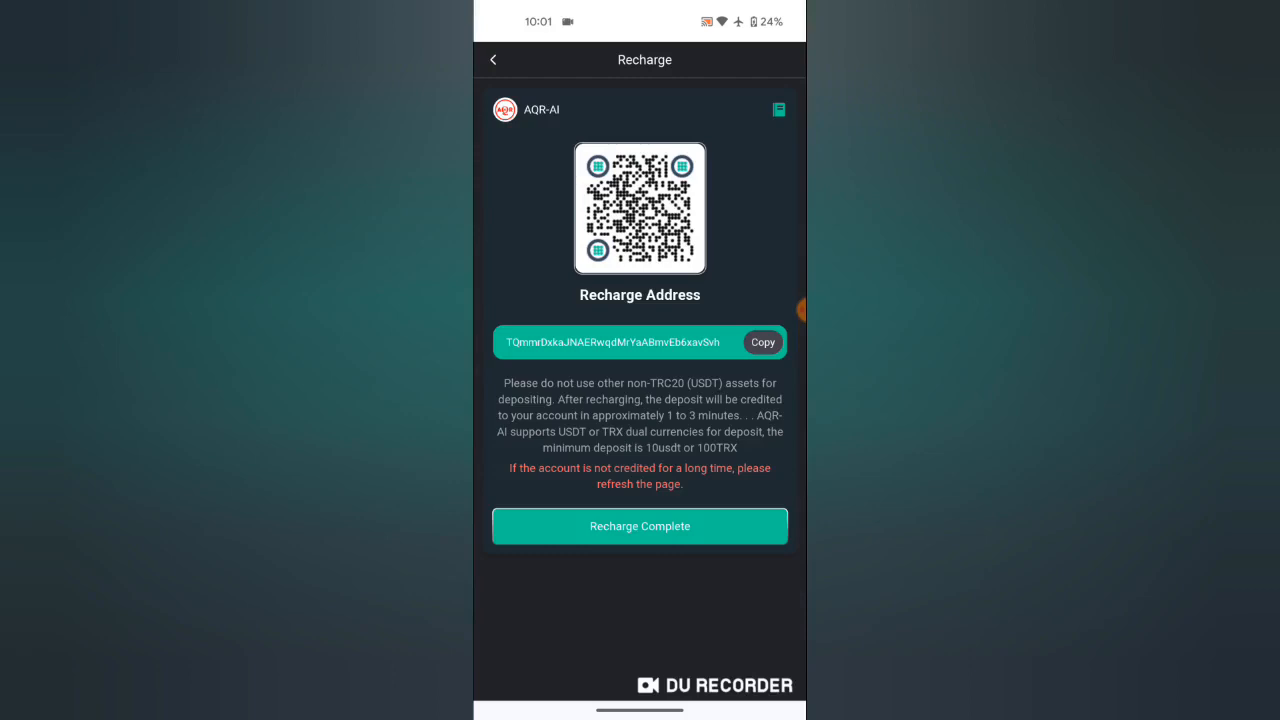
{"action": "left_click", "coordinate": [492, 60]}
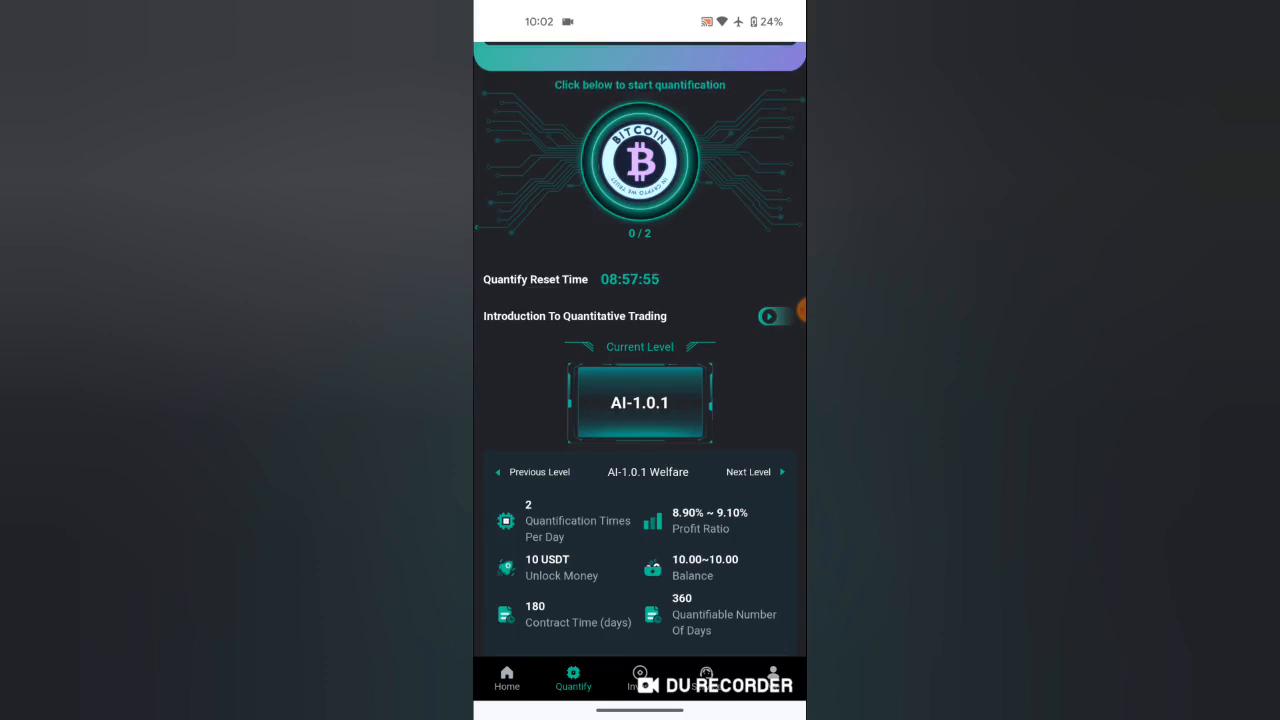
Run the first quantification round earning 0.4480 USDT and dismiss its benefits popup.
{"action": "left_click", "coordinate": [640, 402]}
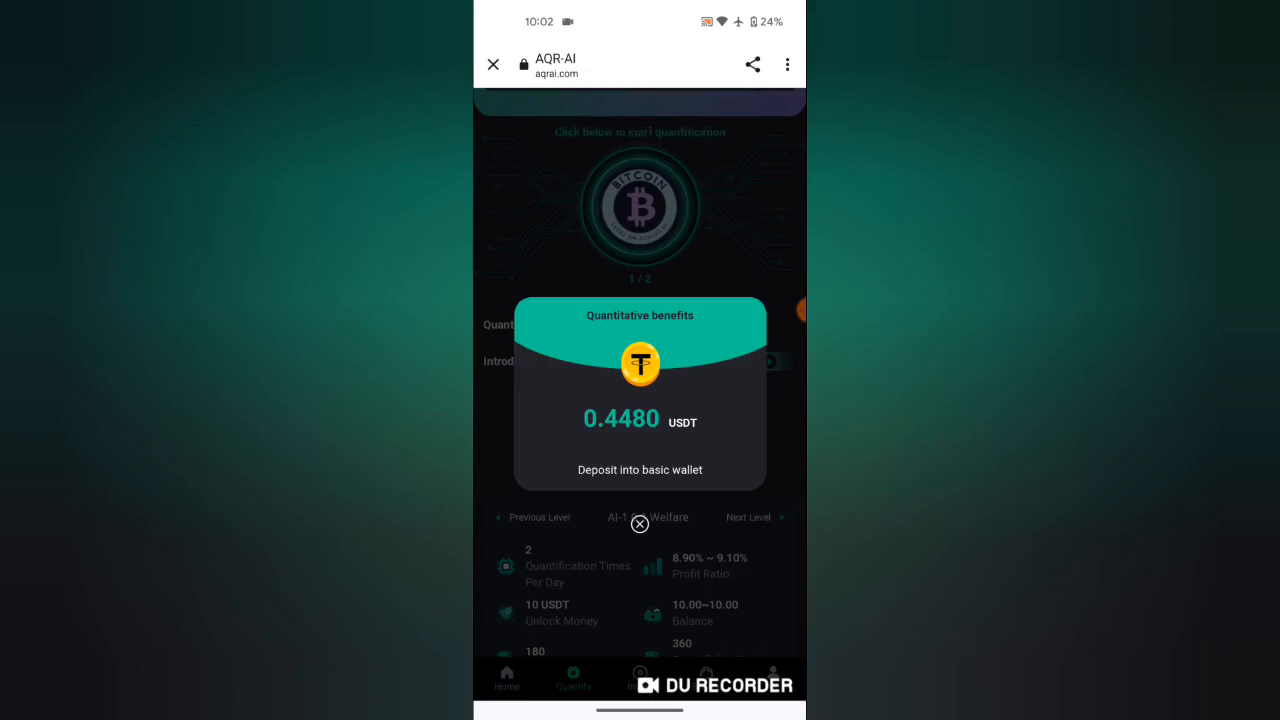
{"action": "left_click", "coordinate": [640, 524]}
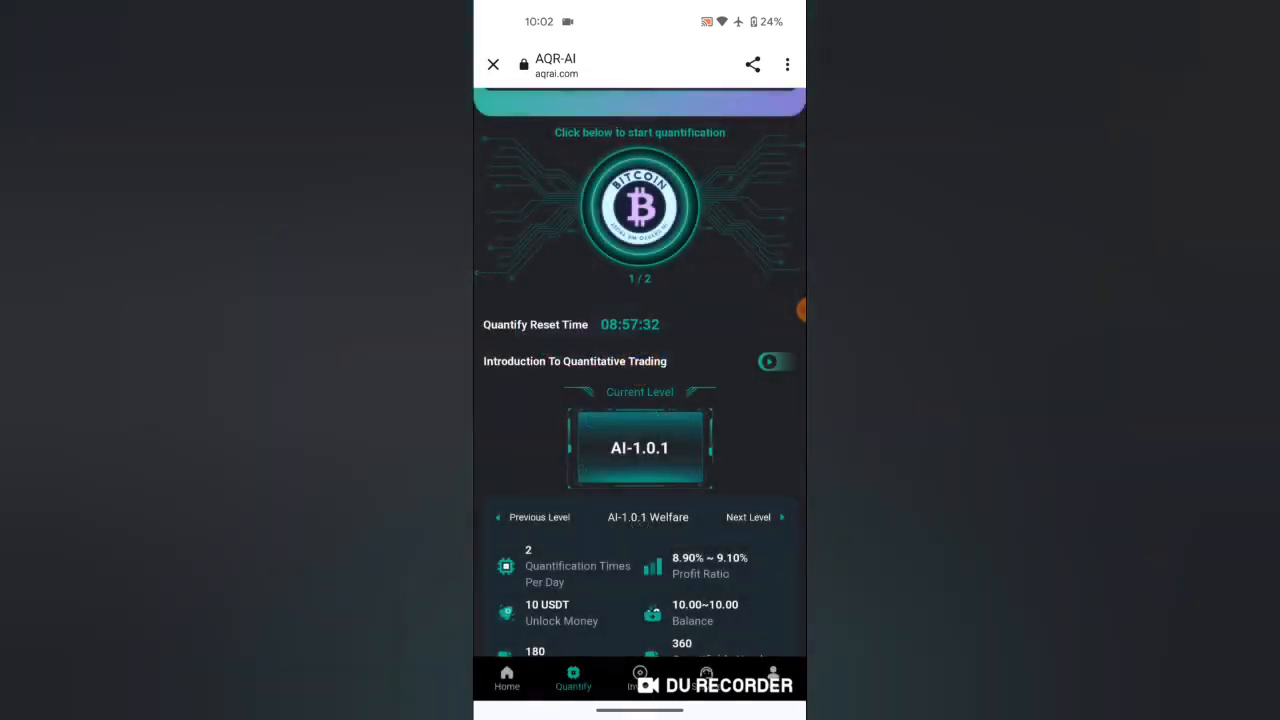
{"action": "left_click", "coordinate": [640, 204]}
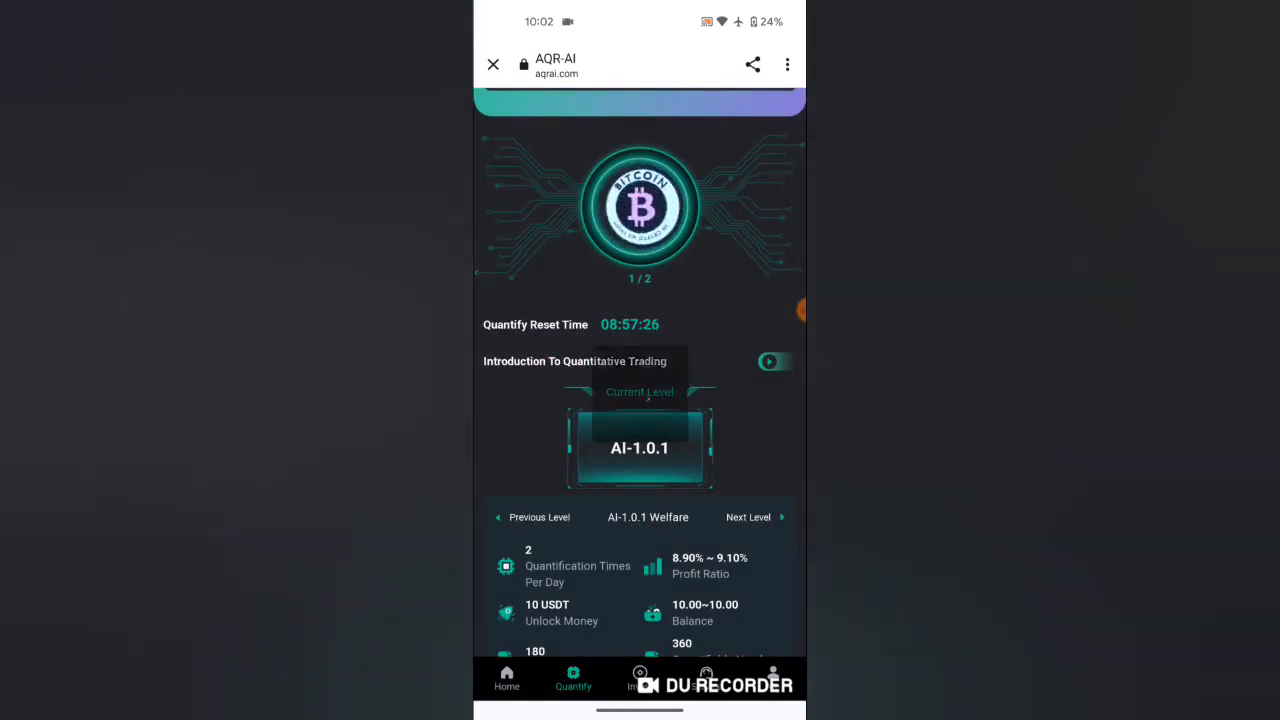
Run the second quantification round earning 0.4545 USDT and dismiss its popup.
{"action": "left_click", "coordinate": [640, 206]}
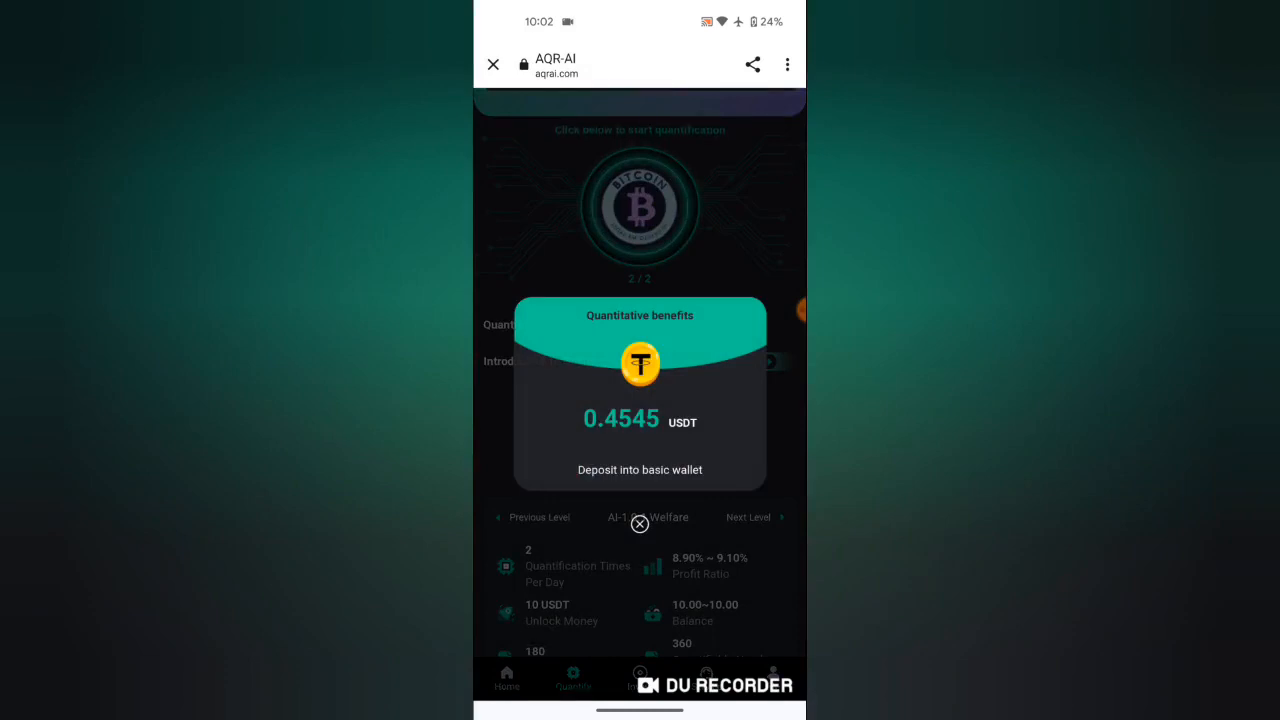
{"action": "left_click", "coordinate": [640, 524]}
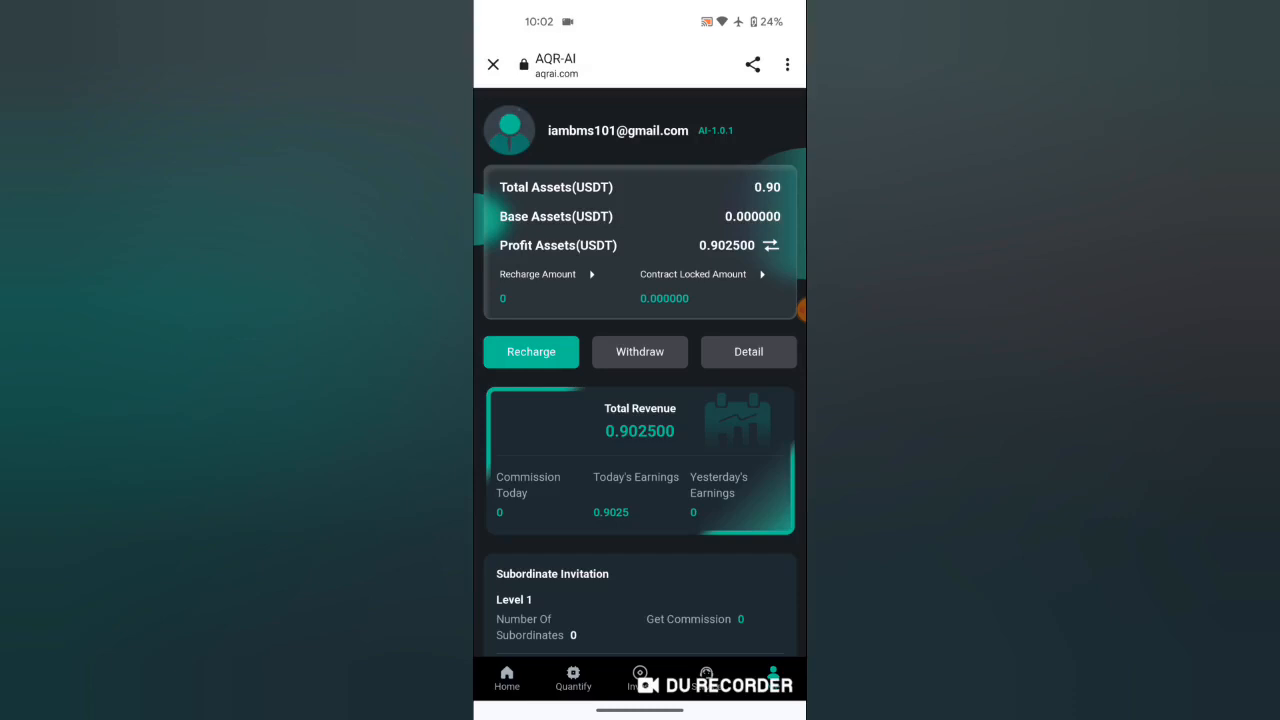
View the empty Invest section, then return to the home page.
{"action": "left_click", "coordinate": [640, 678]}
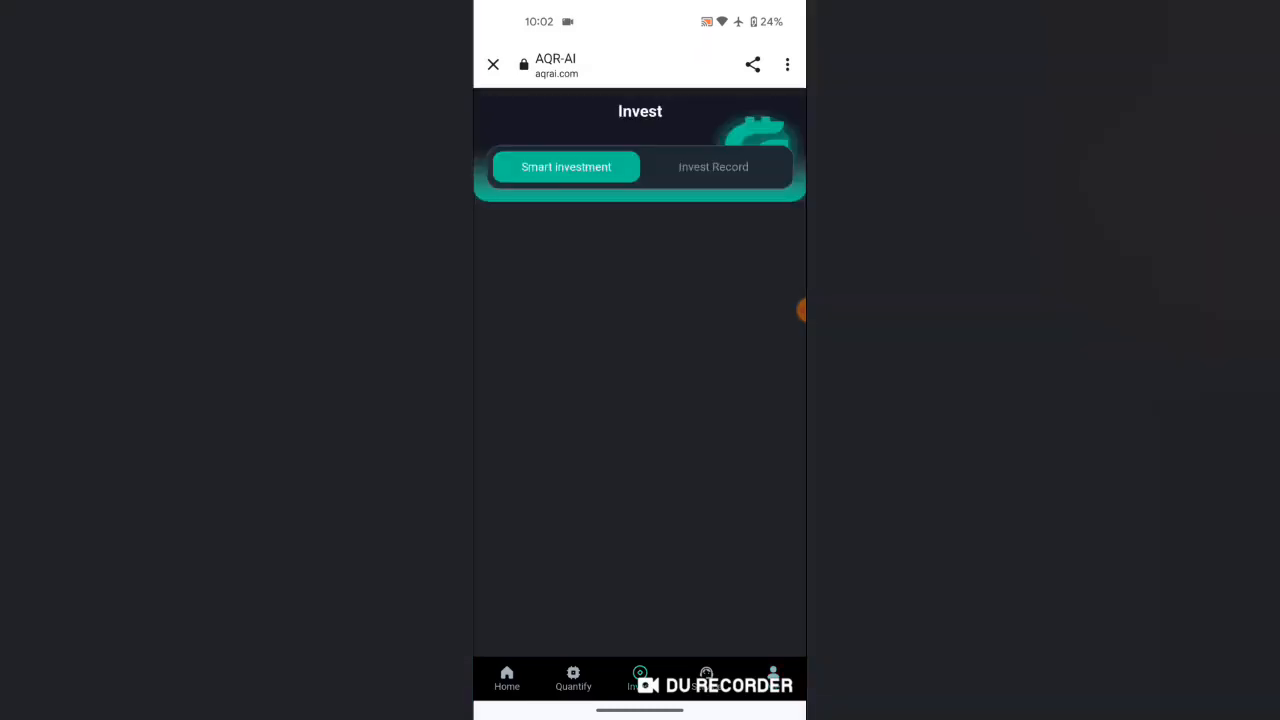
{"action": "left_click", "coordinate": [508, 678]}
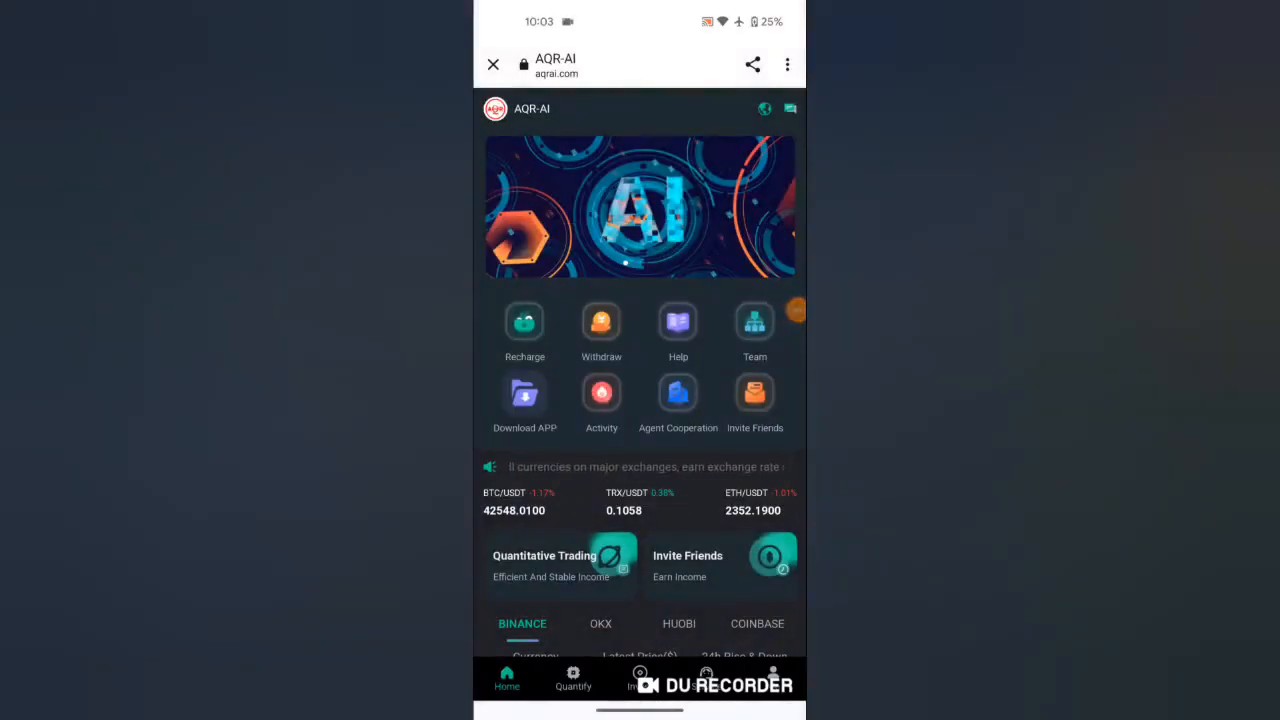
Open the withdraw page and paste the TRON wallet address.
{"action": "left_click", "coordinate": [600, 322]}
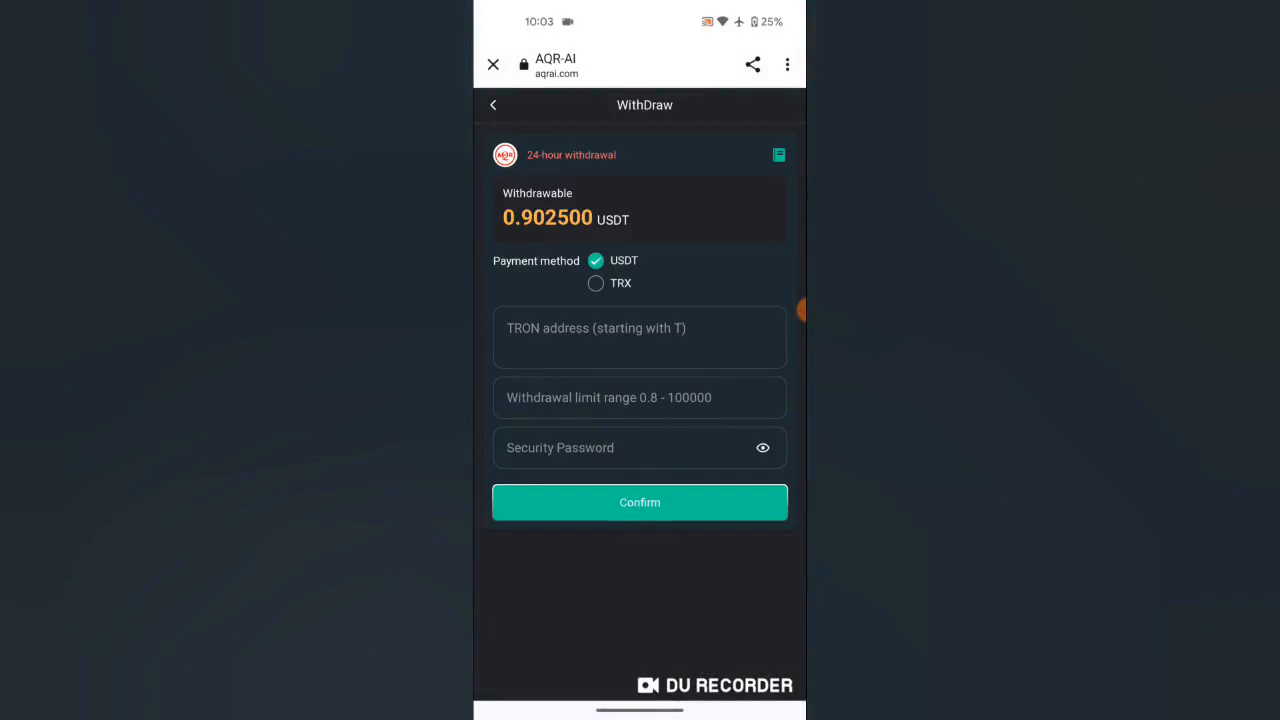
{"action": "left_click", "coordinate": [640, 336]}
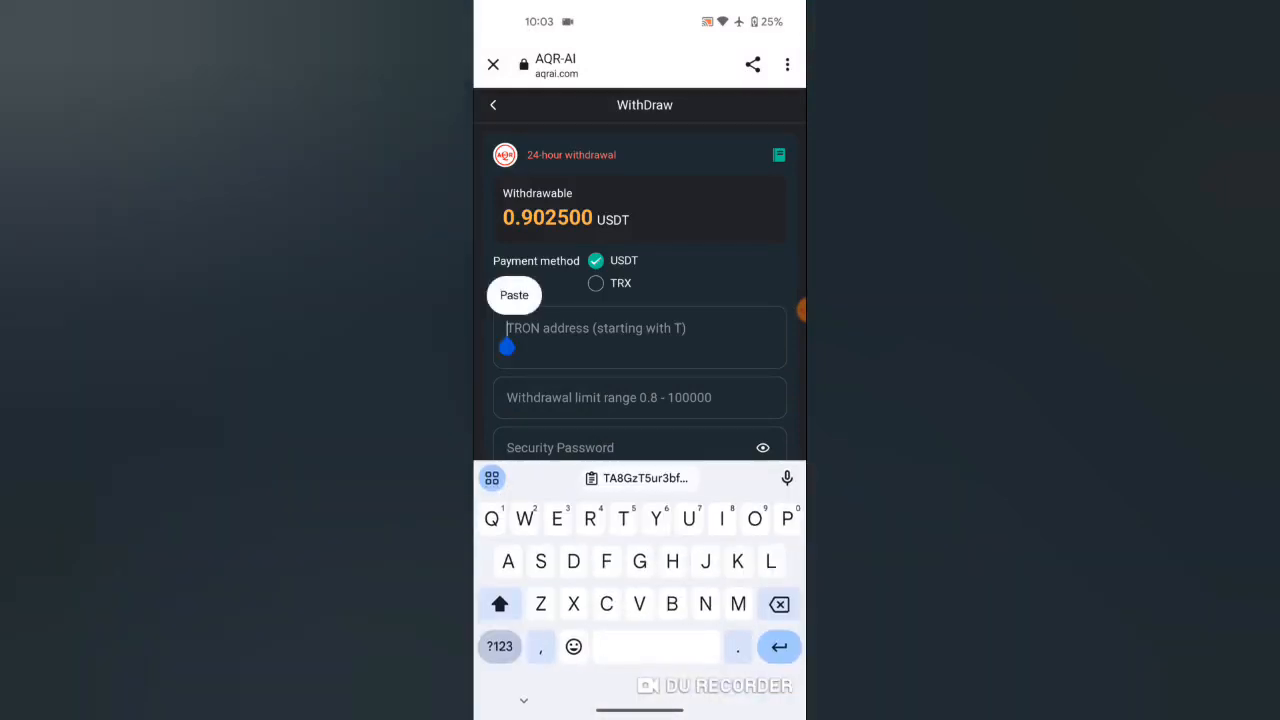
{"action": "left_click", "coordinate": [514, 296]}
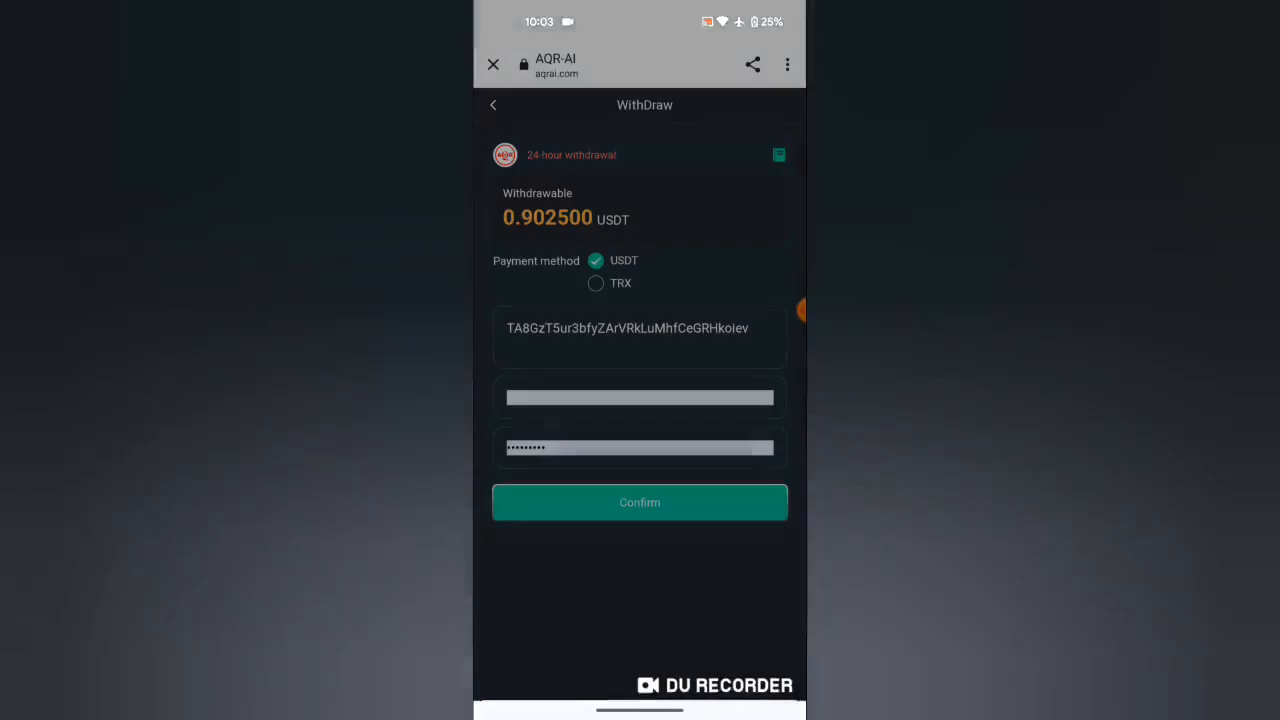
Enter the full withdrawal amount 0.902500 USDT.
{"action": "left_click", "coordinate": [640, 396]}
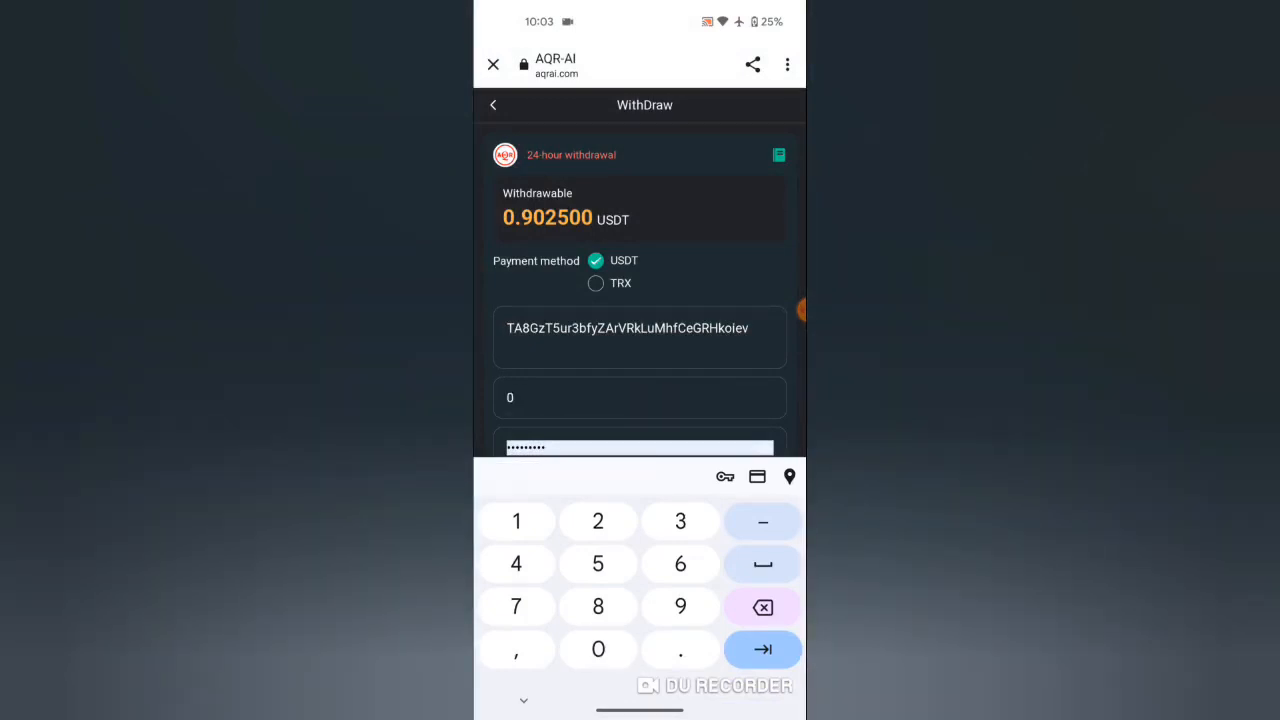
{"action": "left_click", "coordinate": [680, 648]}
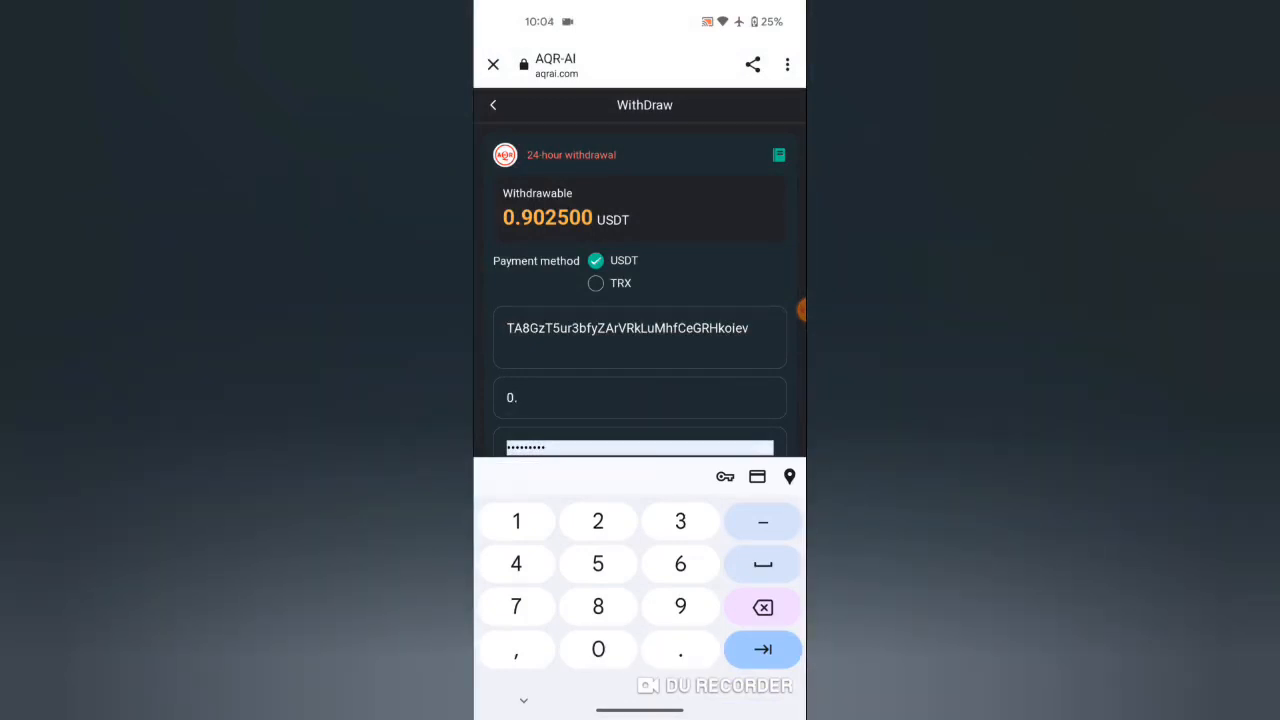
{"action": "left_click", "coordinate": [680, 608]}
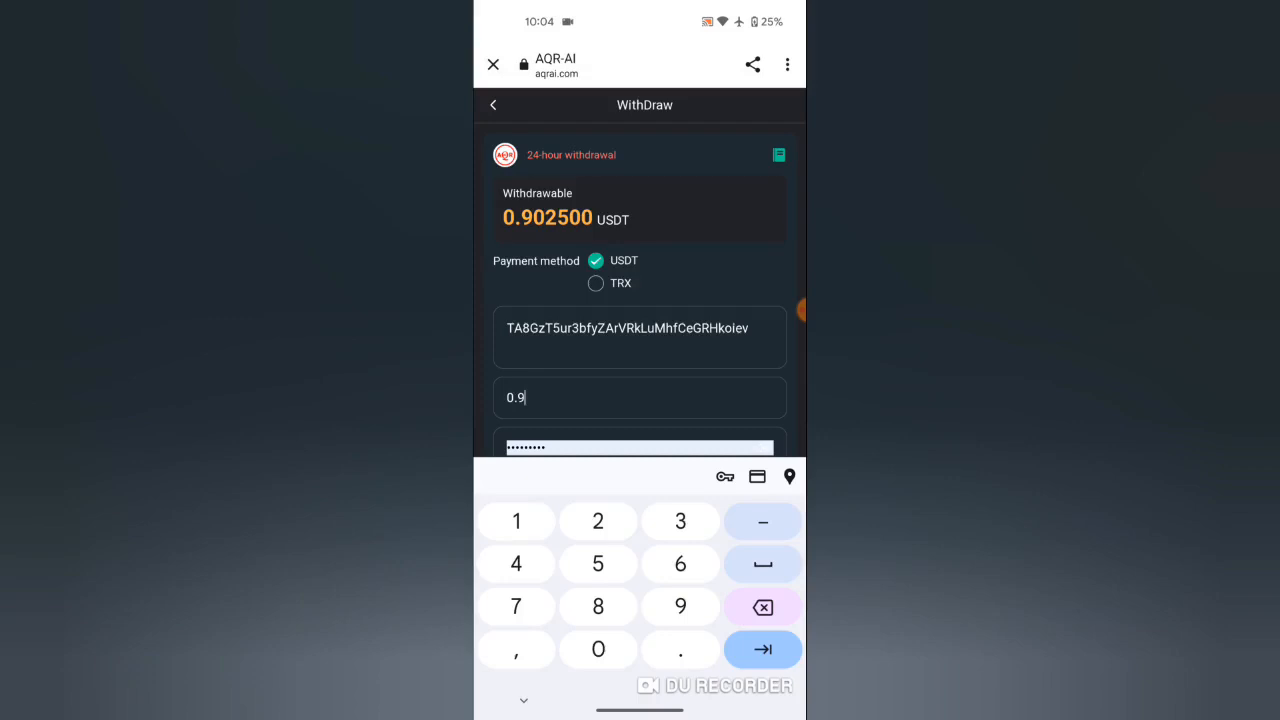
{"action": "type", "text": "025"}
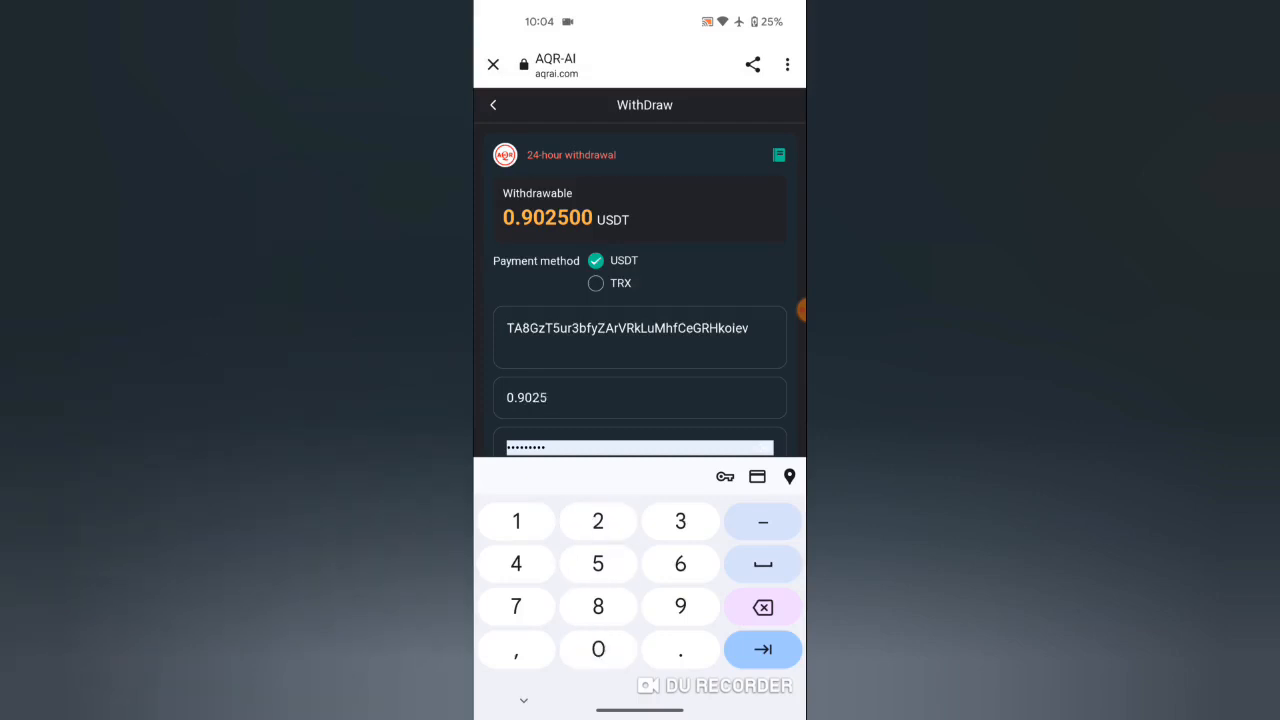
{"action": "left_click", "coordinate": [762, 648]}
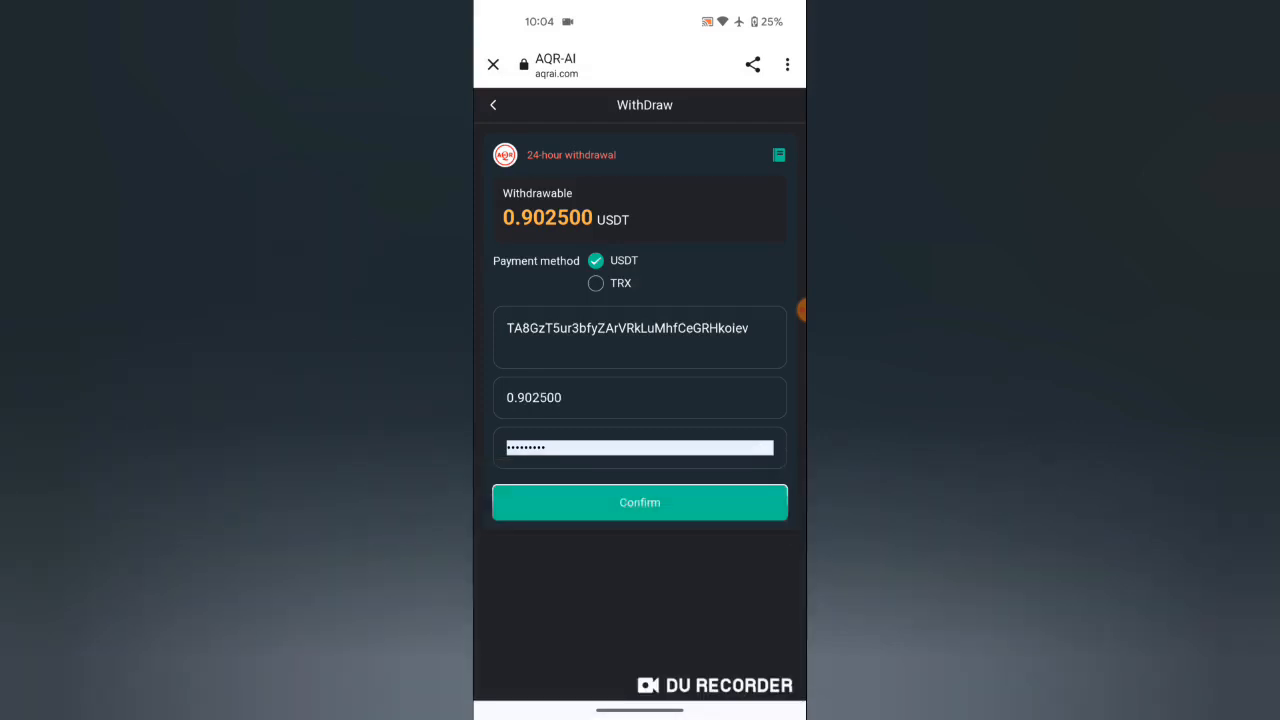
Confirm the withdrawal so 'Withdraw Success!' shows with 0.000000 withdrawable.
{"action": "left_click", "coordinate": [640, 502]}
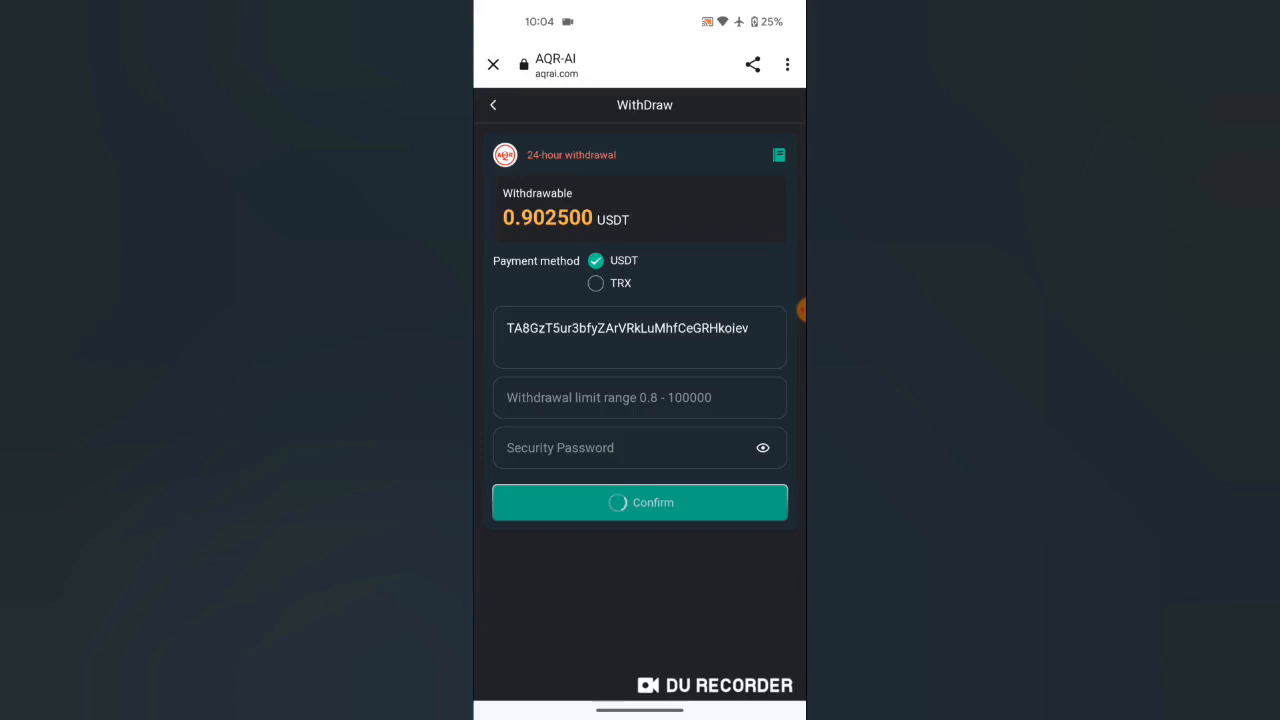
{"action": "left_click", "coordinate": [640, 502]}
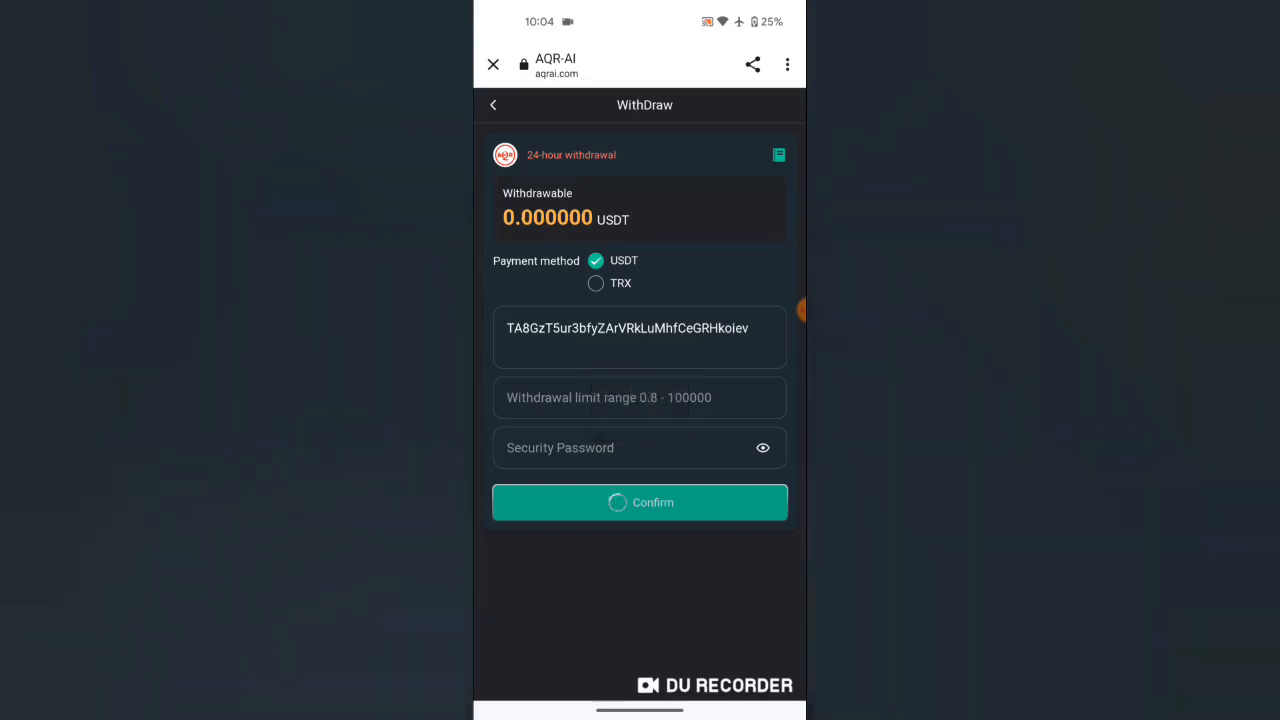
{"action": "left_click", "coordinate": [640, 502]}
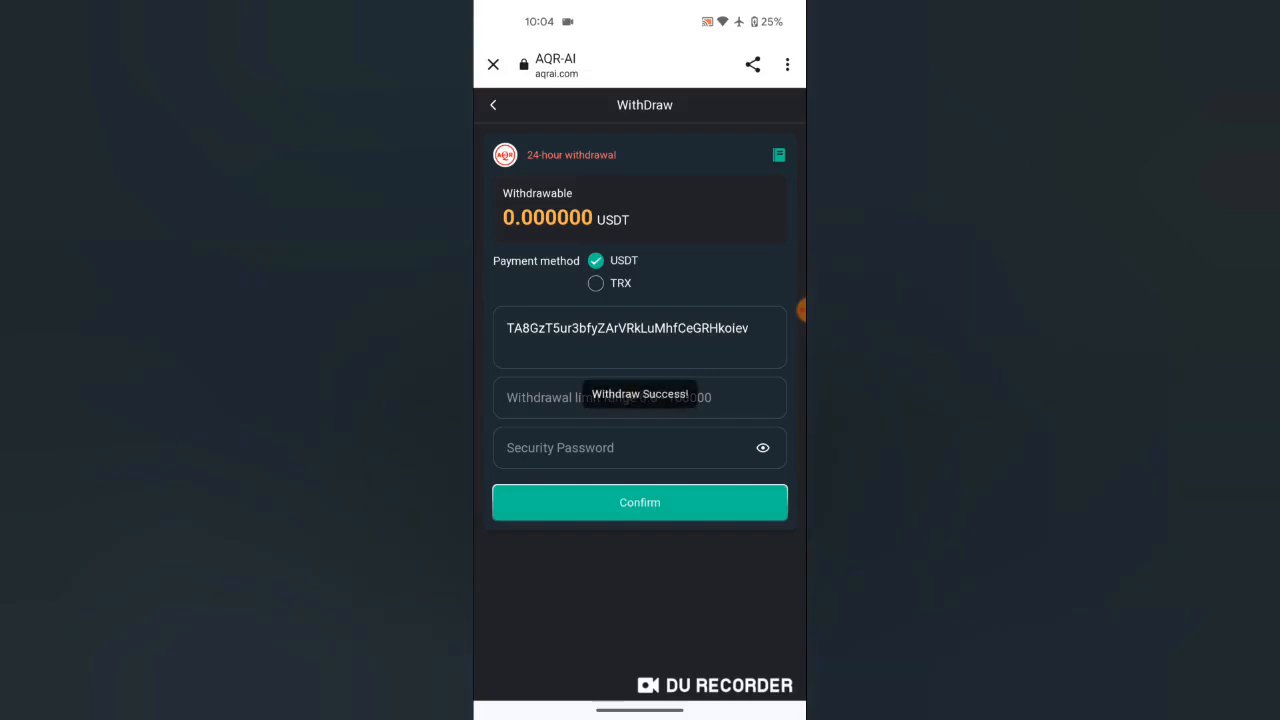